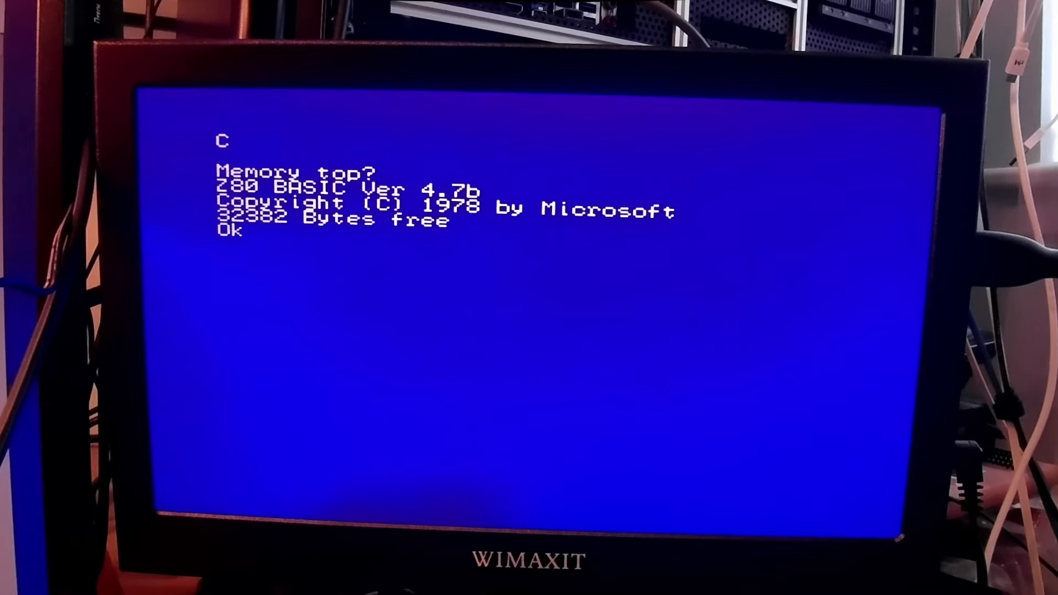
# Step: Enter program line 10, 'for r = 1 to 10', at the Ok prompt
pyautogui.write('10 for r = 1 to 10')
pyautogui.write('liast')
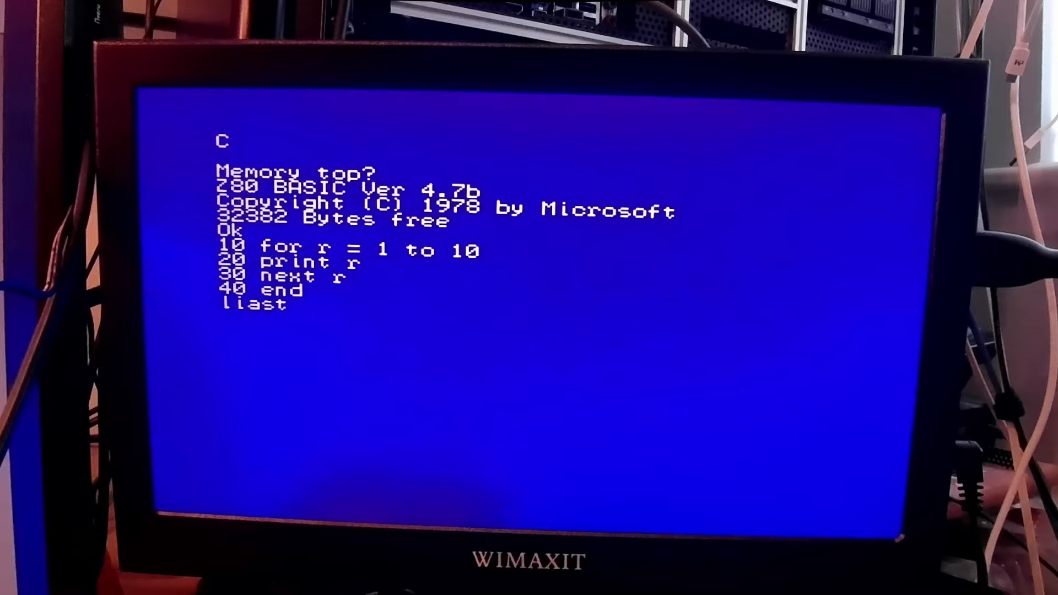
pyautogui.press('Return')
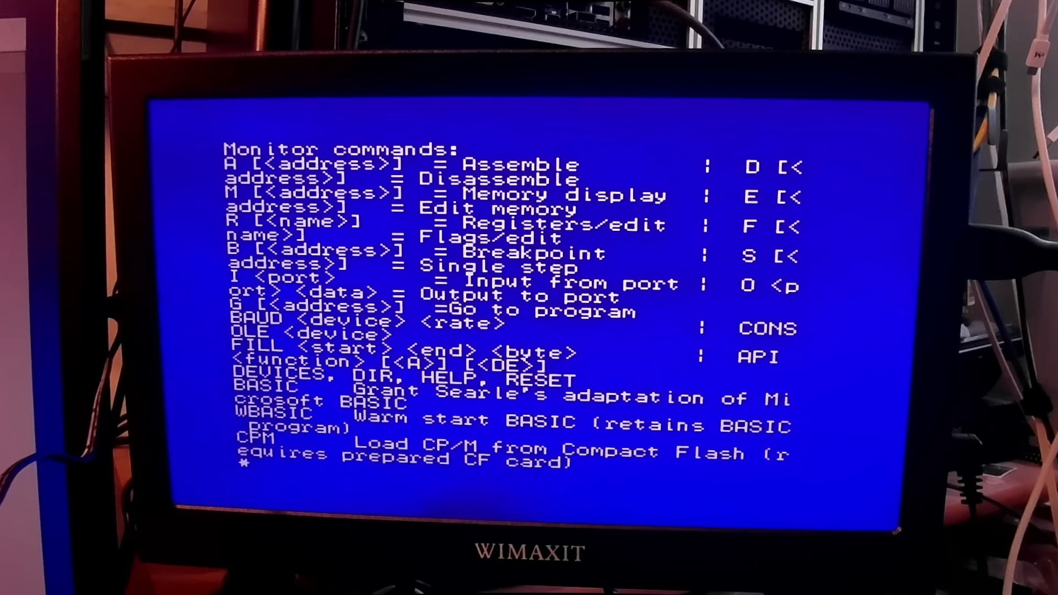
# Step: Enter the cpm command at the * monitor prompt to load CP/M
pyautogui.write('cpm')
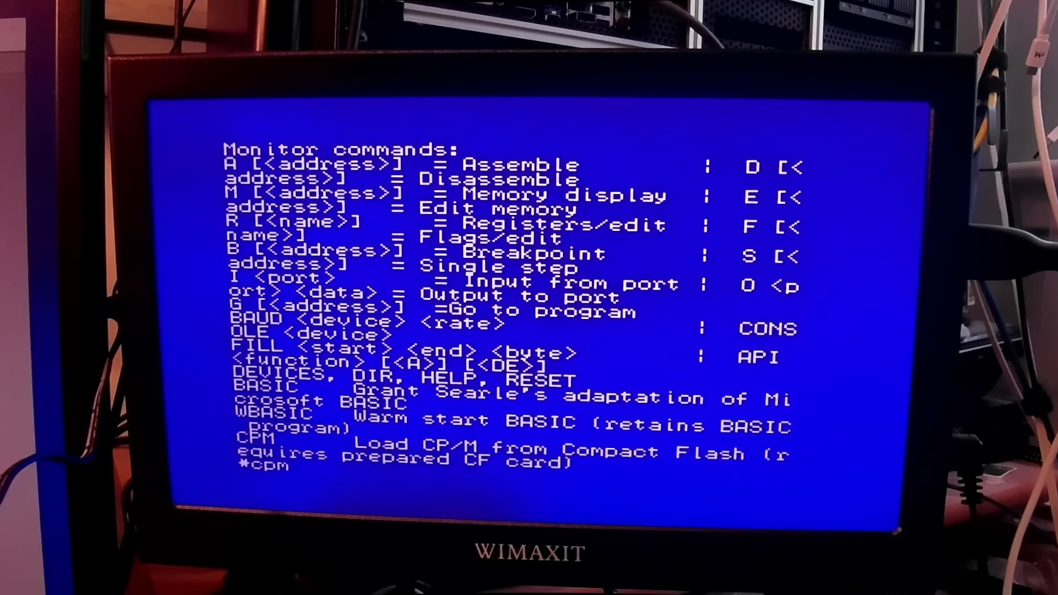